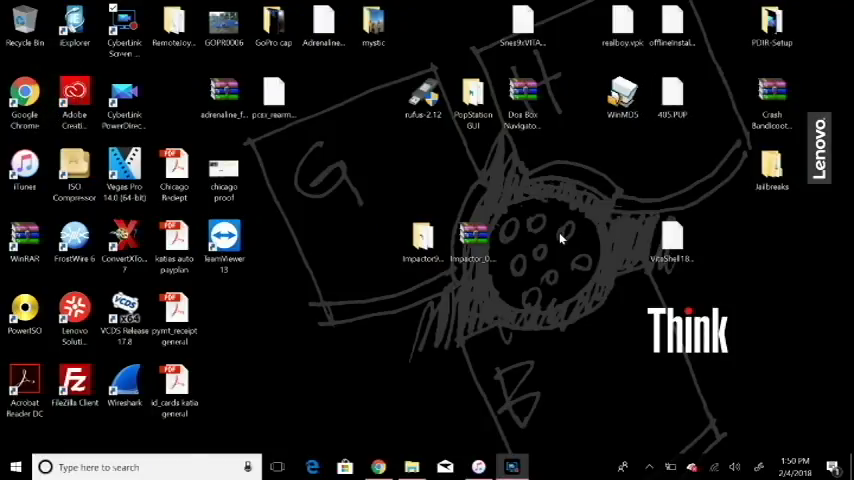
mouse_move(477, 187)
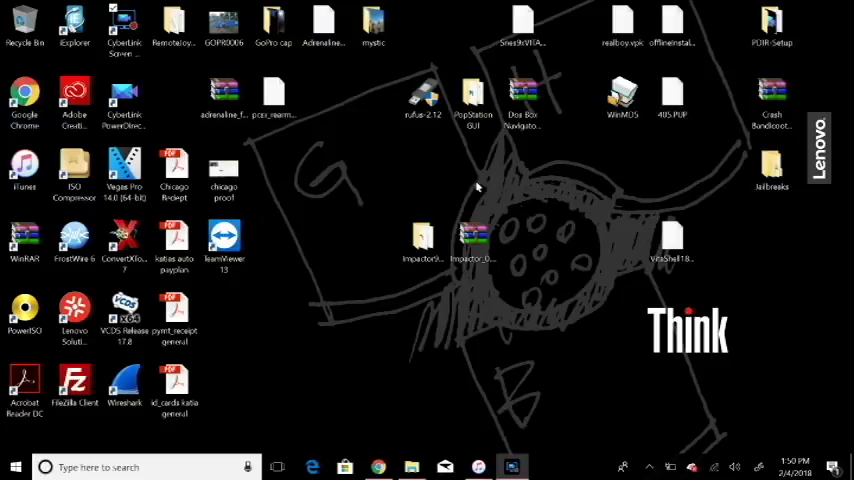
mouse_move(465, 184)
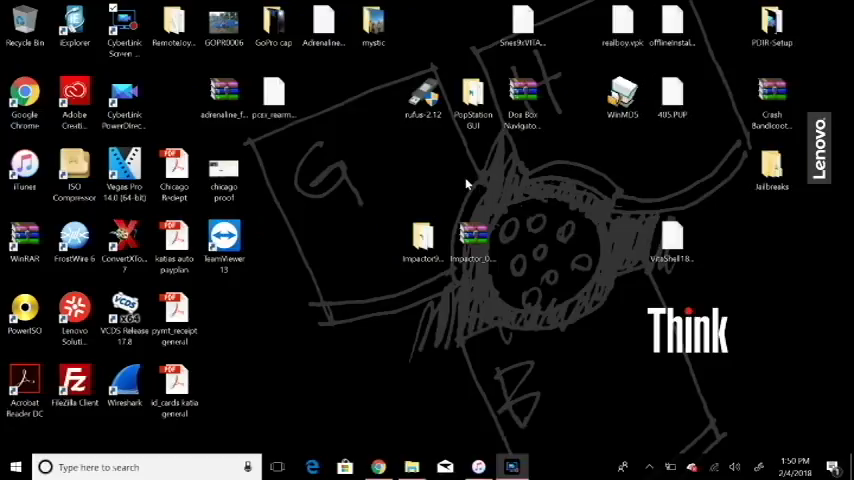
mouse_move(517, 261)
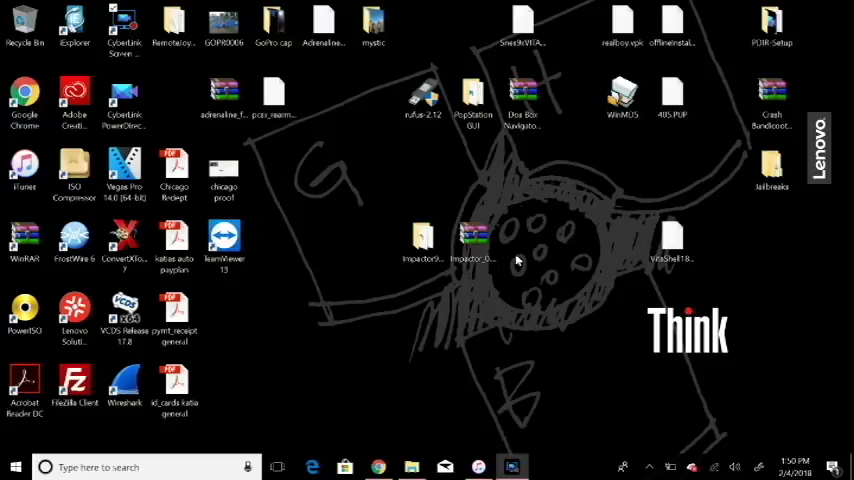
mouse_move(455, 362)
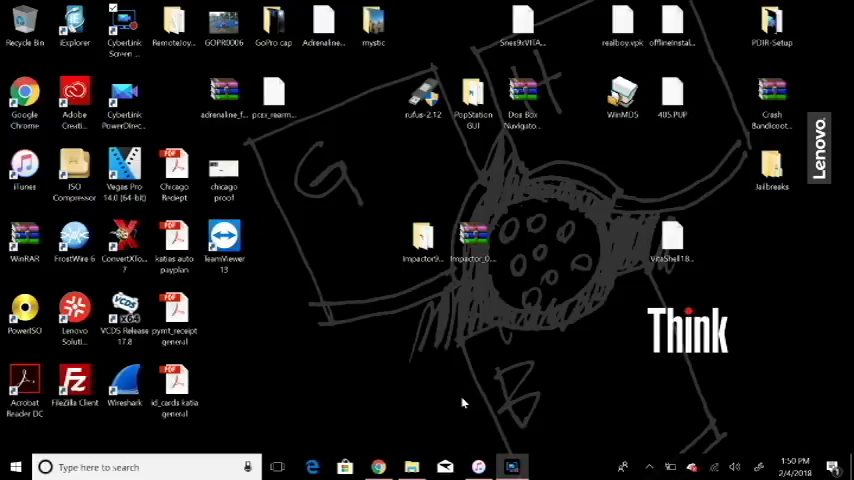
mouse_move(445, 383)
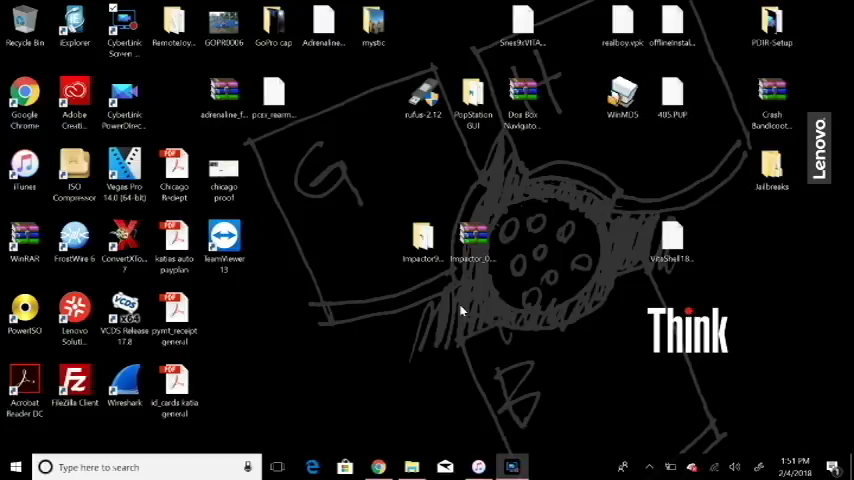
mouse_move(460, 353)
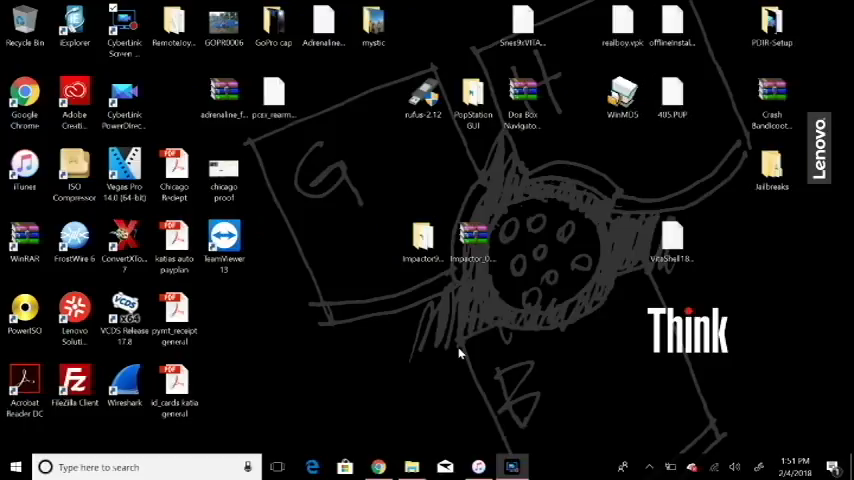
mouse_move(452, 340)
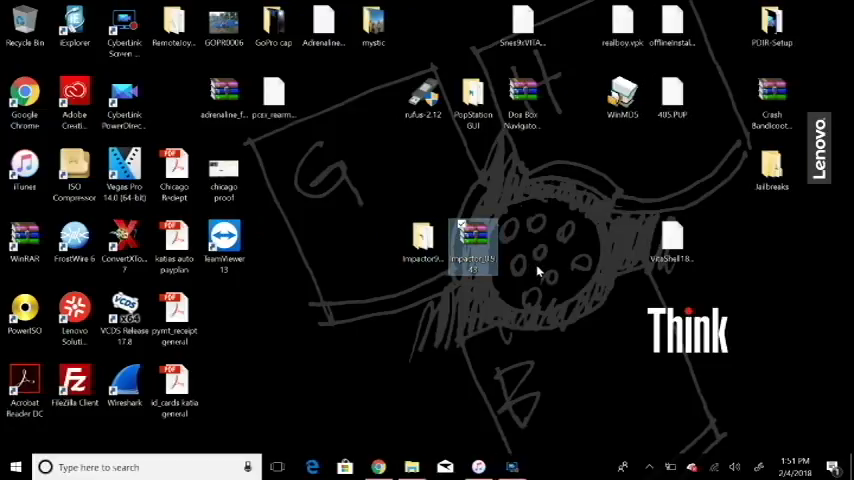
mouse_move(413, 367)
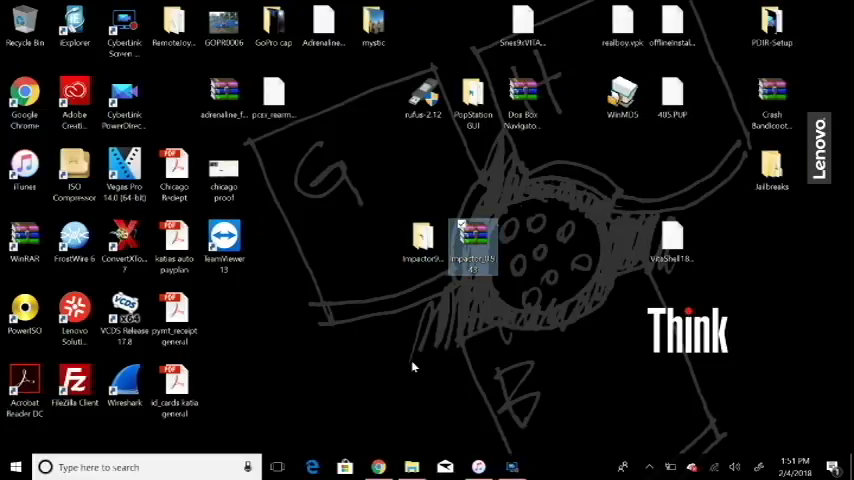
mouse_move(413, 438)
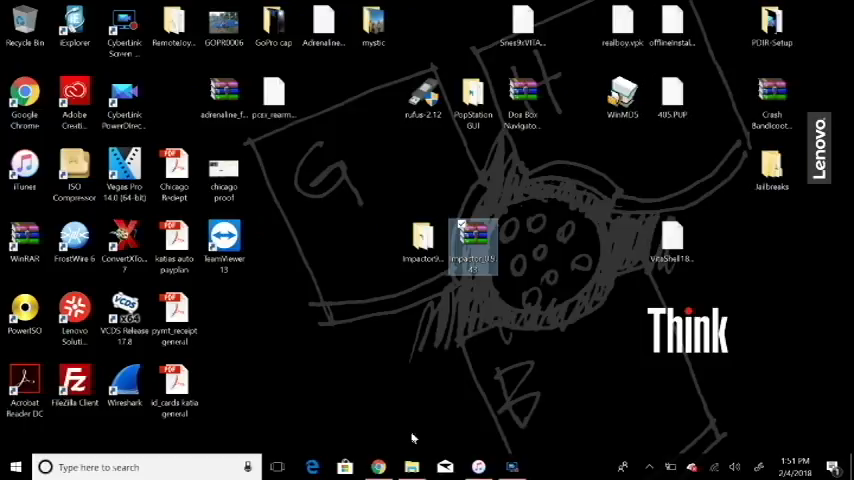
- Move yalu112.ipa from Downloads onto the desktop next to the Impactor zip
left_click(411, 466)
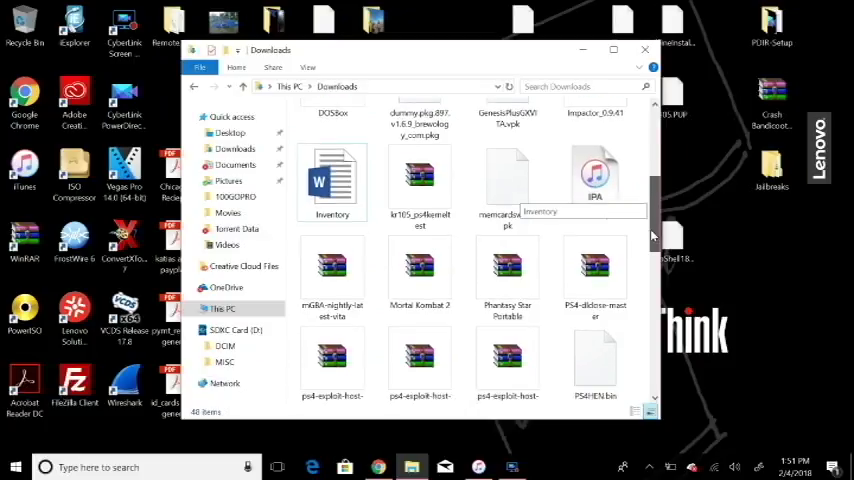
scroll("down", 3)
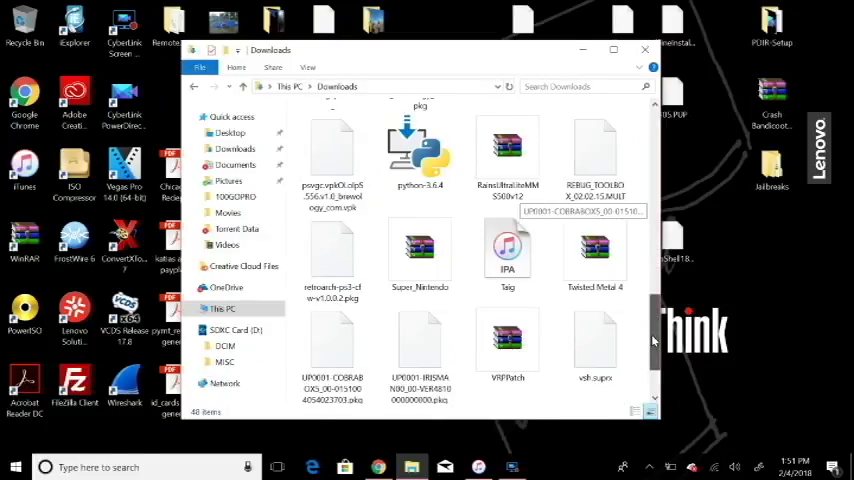
scroll("down", 3)
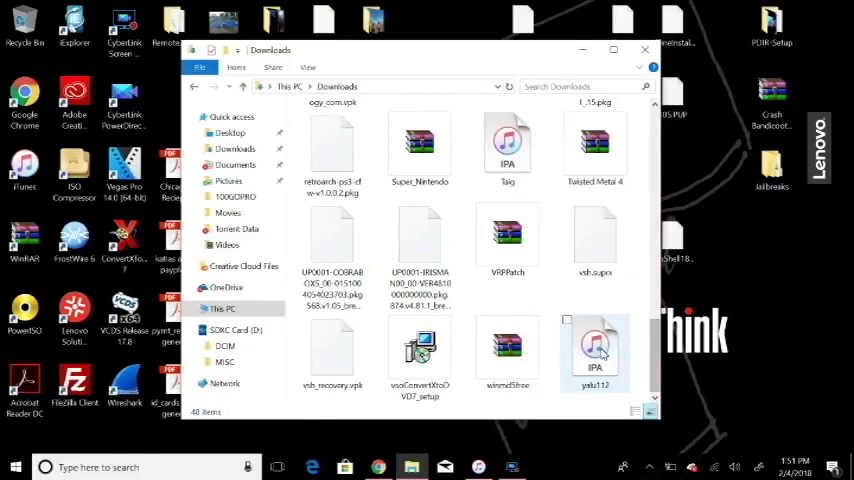
left_click(595, 345)
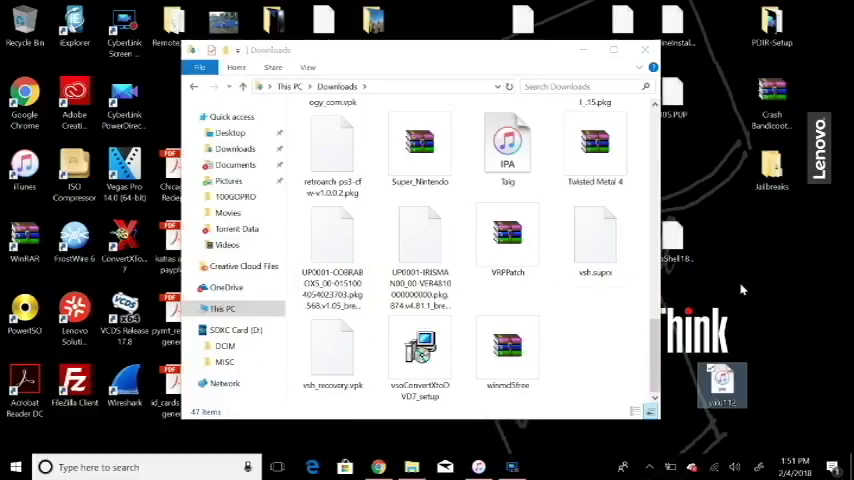
left_click(645, 50)
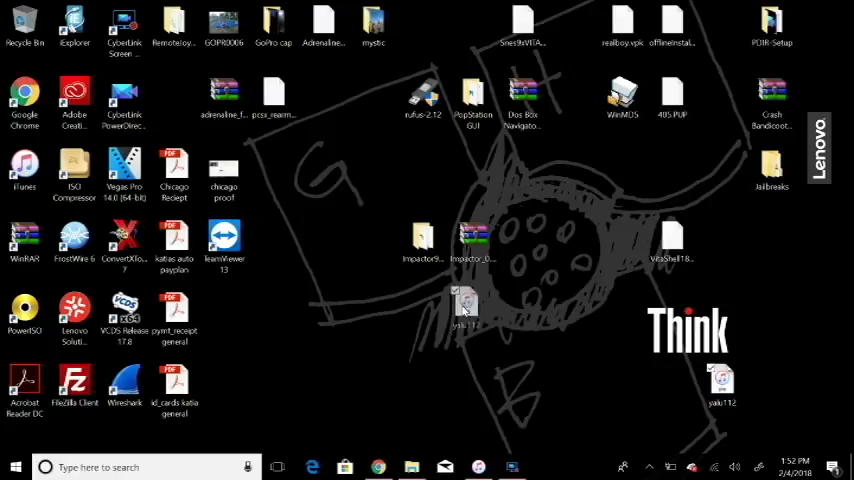
left_click_drag(465, 305, 522, 240)
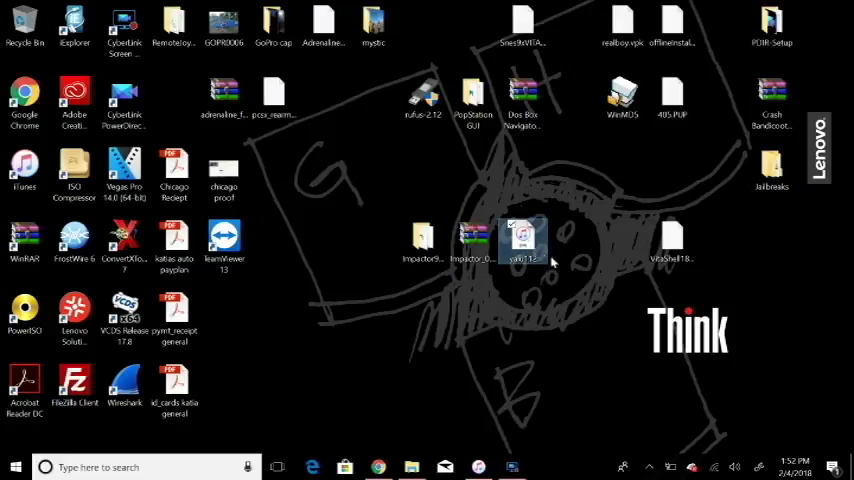
mouse_move(461, 397)
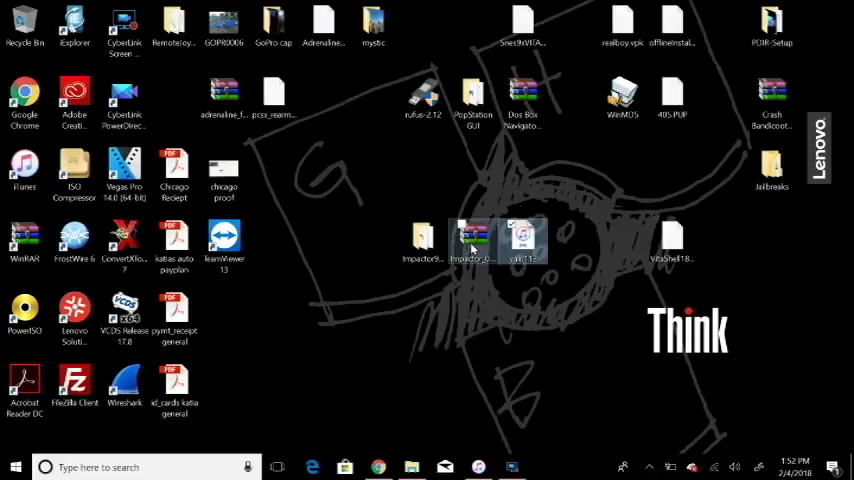
double_click(471, 242)
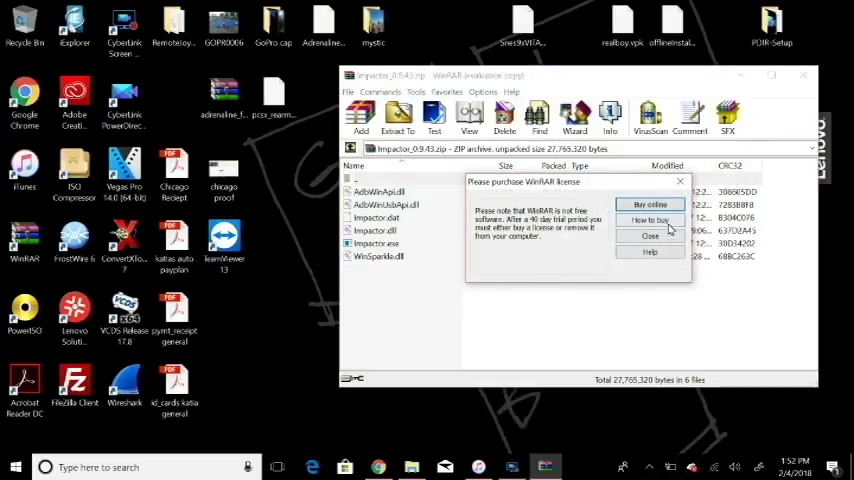
left_click(650, 236)
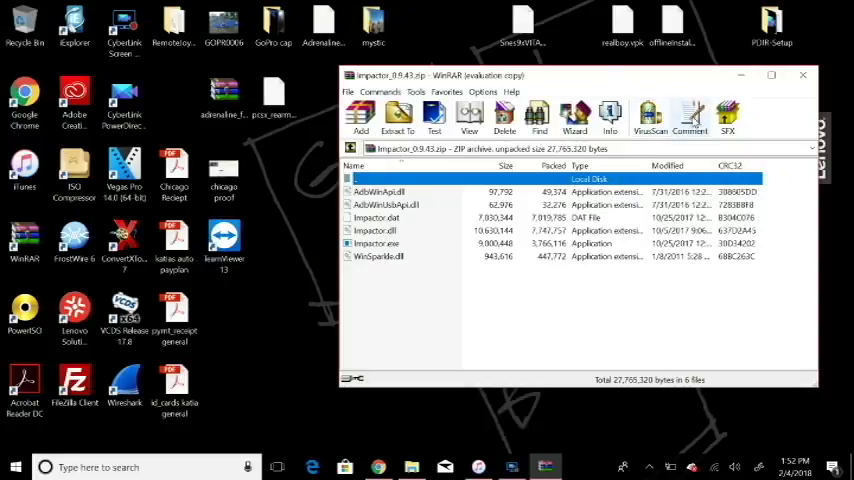
left_click(803, 74)
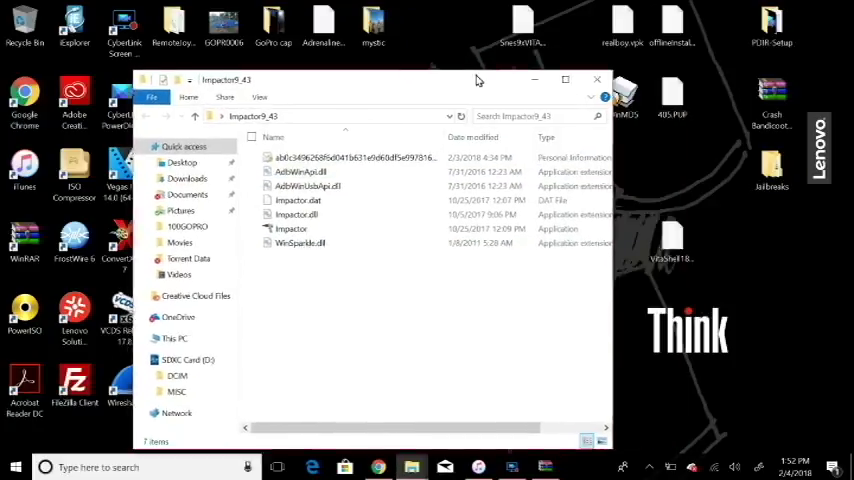
left_click(597, 79)
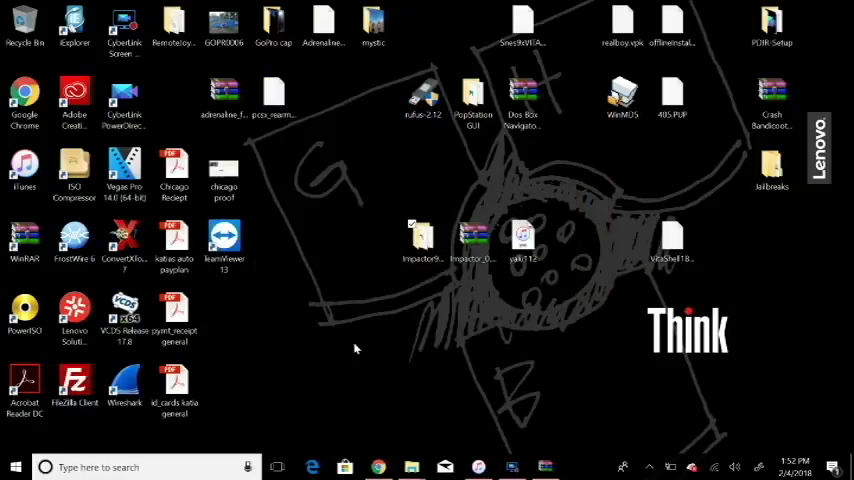
mouse_move(367, 404)
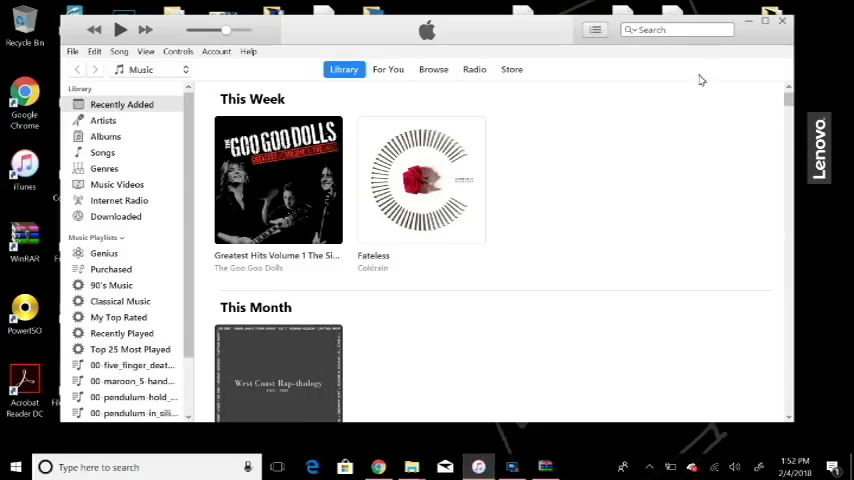
left_click(762, 20)
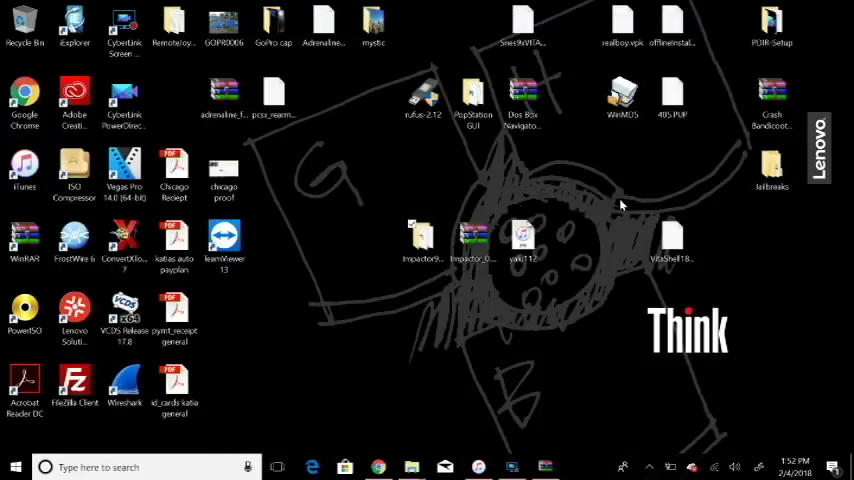
mouse_move(615, 245)
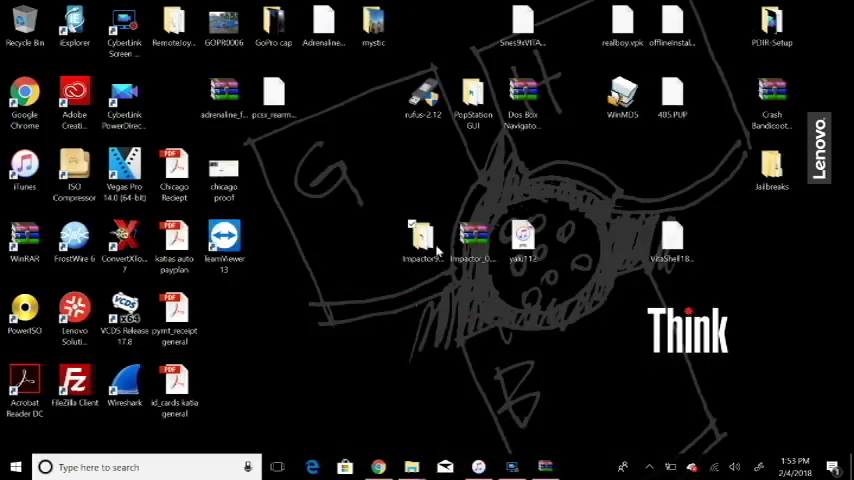
- Run Impactor.exe from the Impactor9_43 folder, then close the Explorer window
double_click(421, 240)
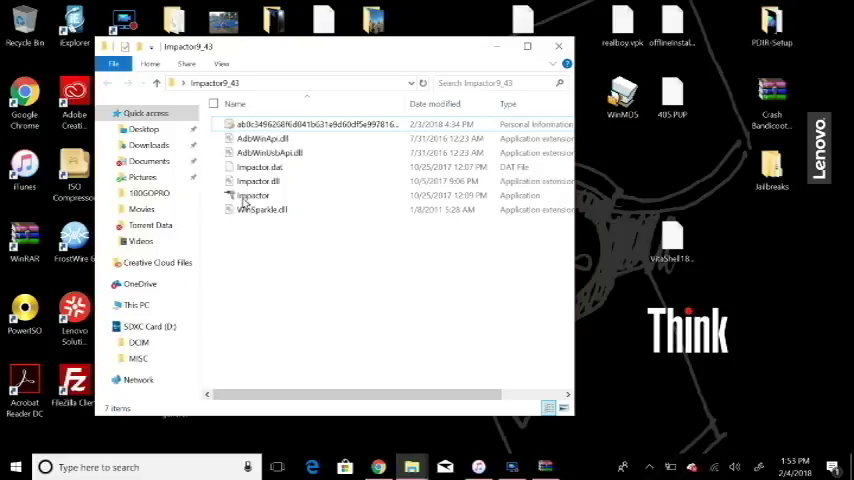
left_click(253, 195)
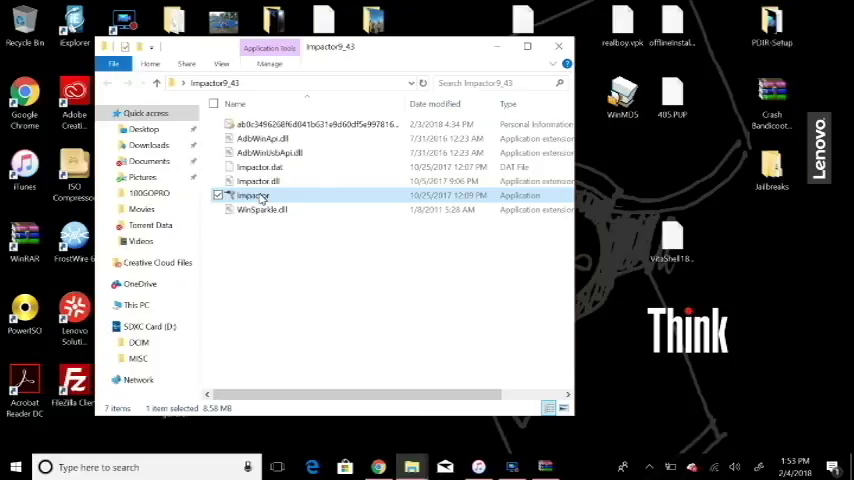
double_click(253, 195)
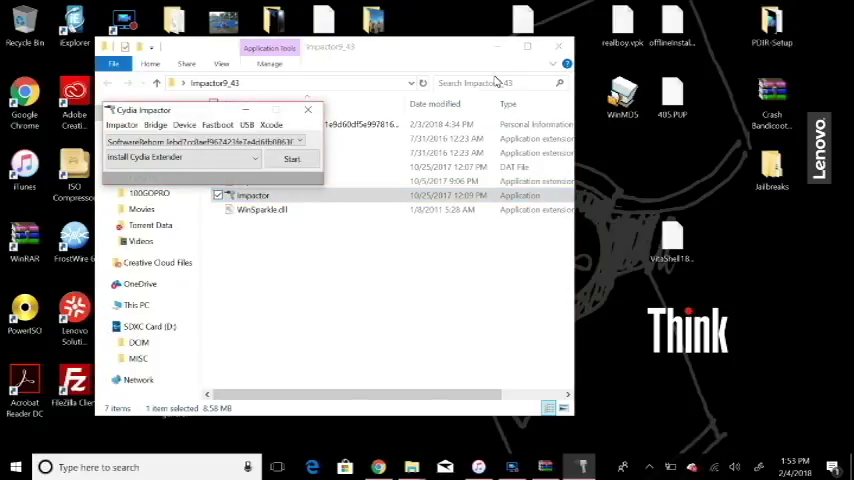
left_click(558, 47)
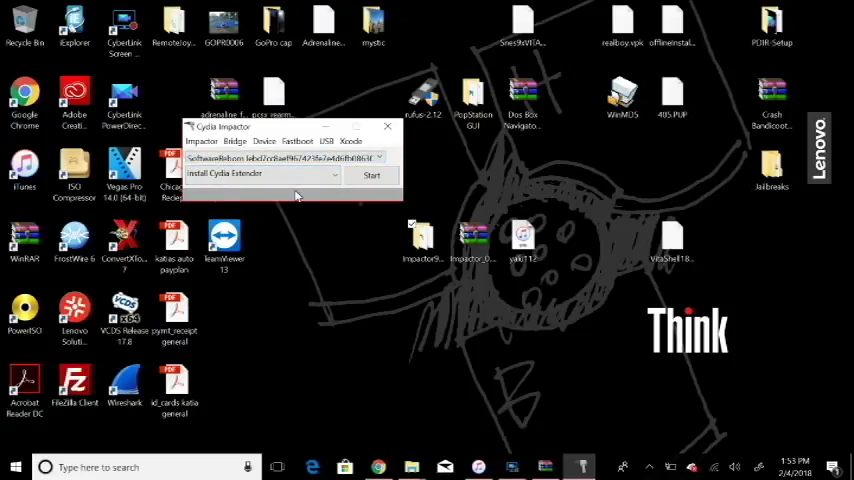
mouse_move(334, 213)
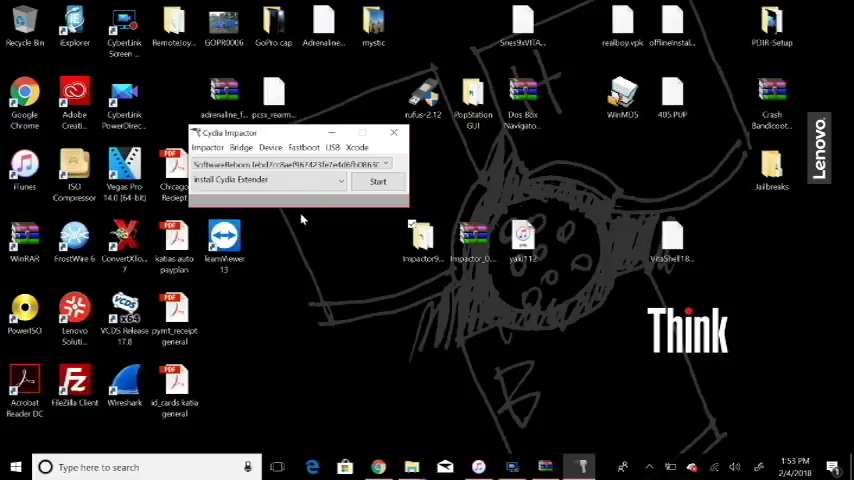
mouse_move(344, 209)
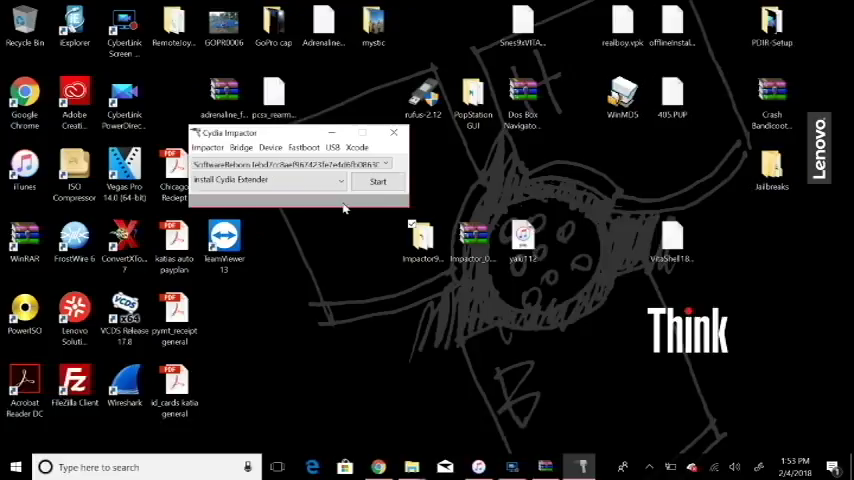
mouse_move(360, 268)
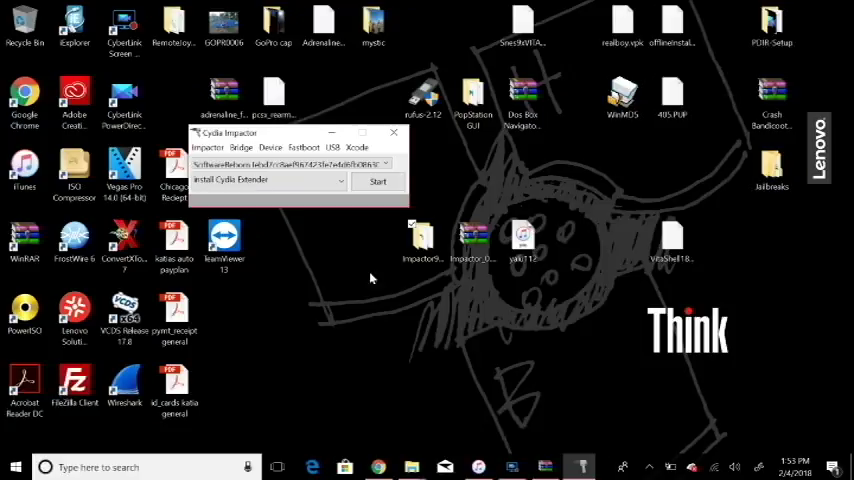
mouse_move(342, 231)
type("robi")
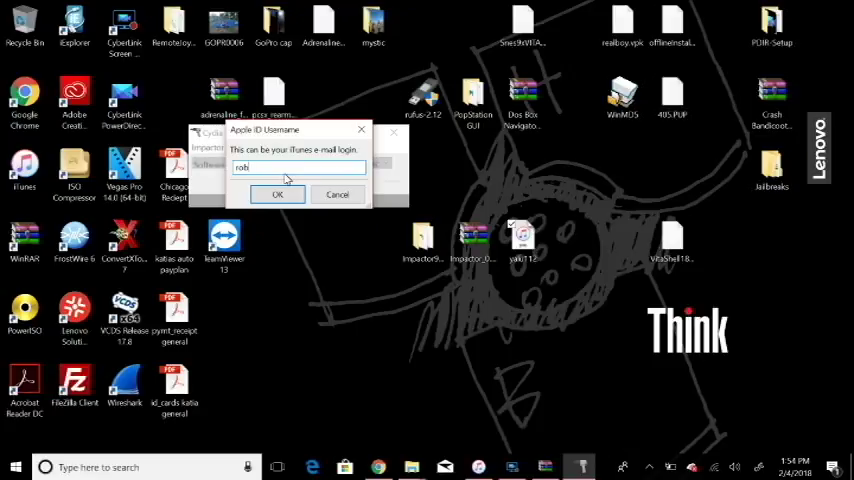
type("papallo@")
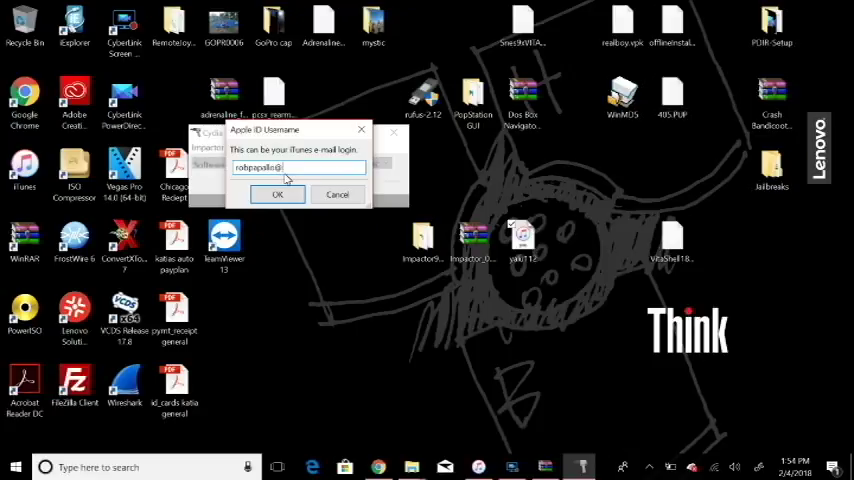
type("@sbcglobal")
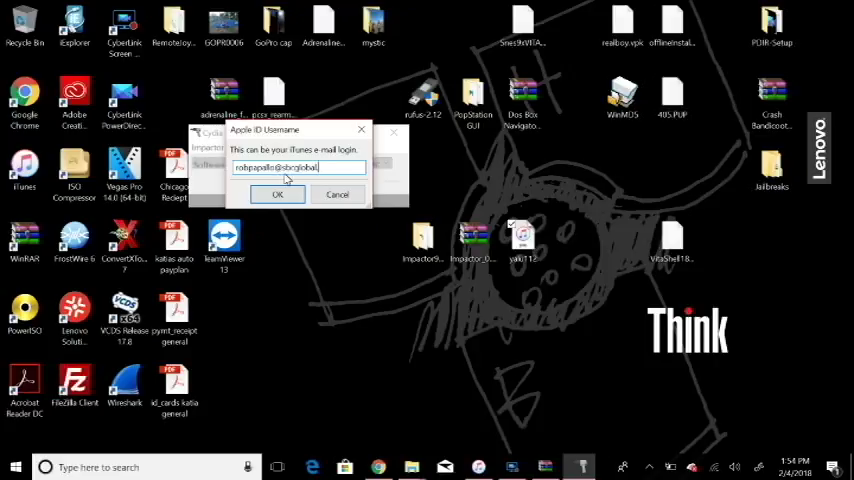
left_click(278, 194)
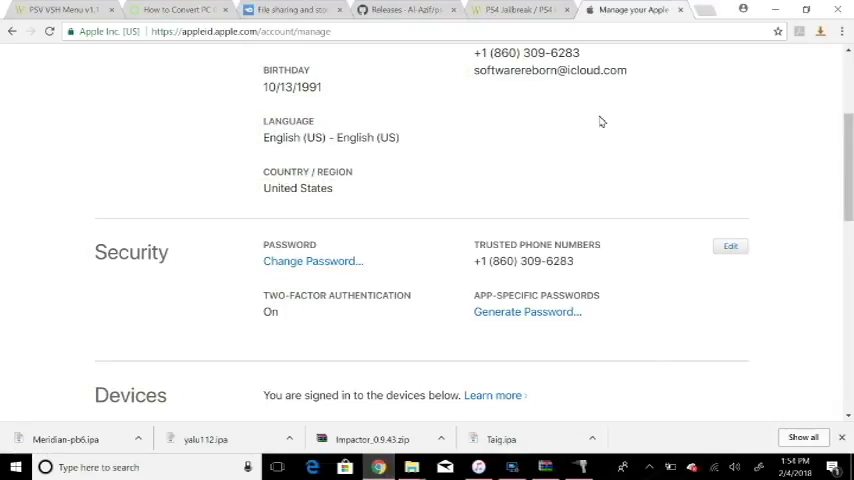
mouse_move(516, 124)
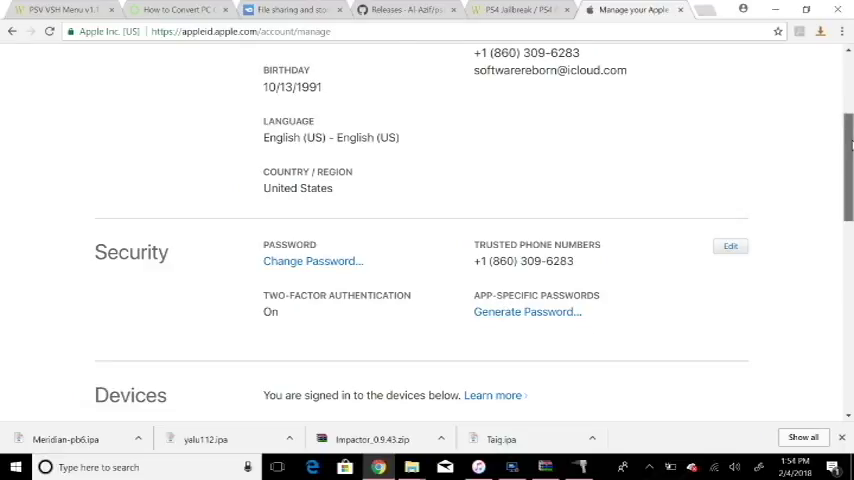
- Scroll the Apple ID account page down to the Security section's app-specific passwords
scroll("up", 3)
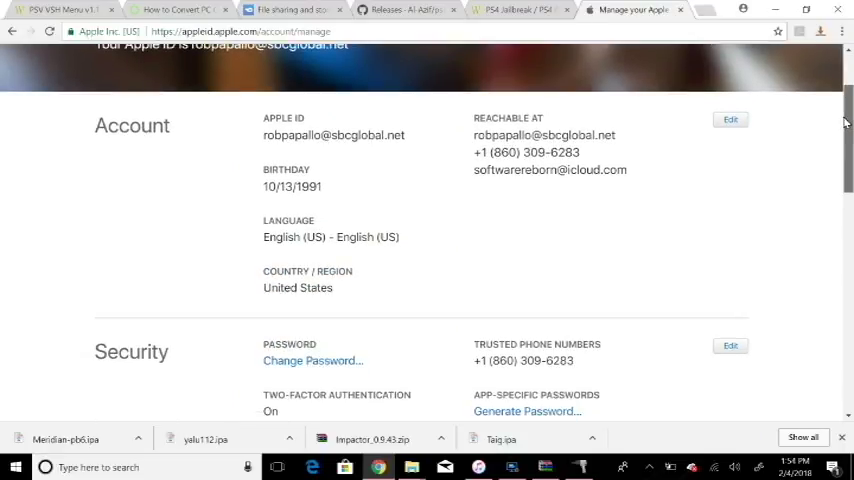
scroll("down", 3)
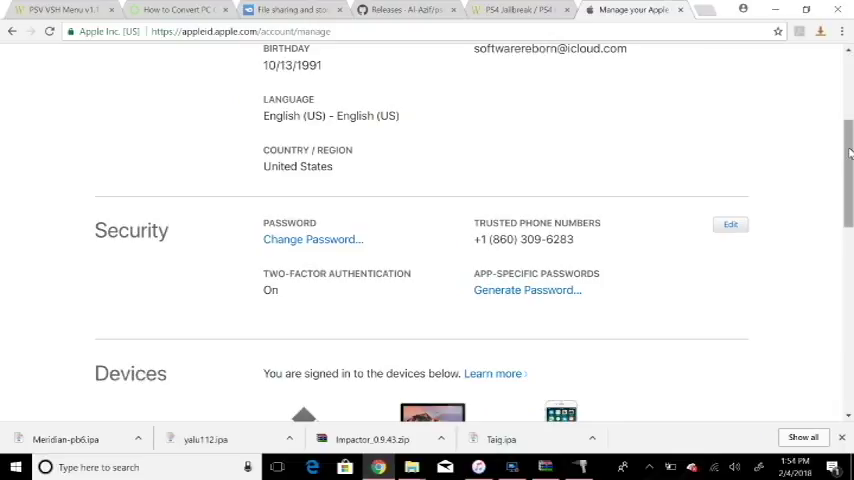
scroll("down", 3)
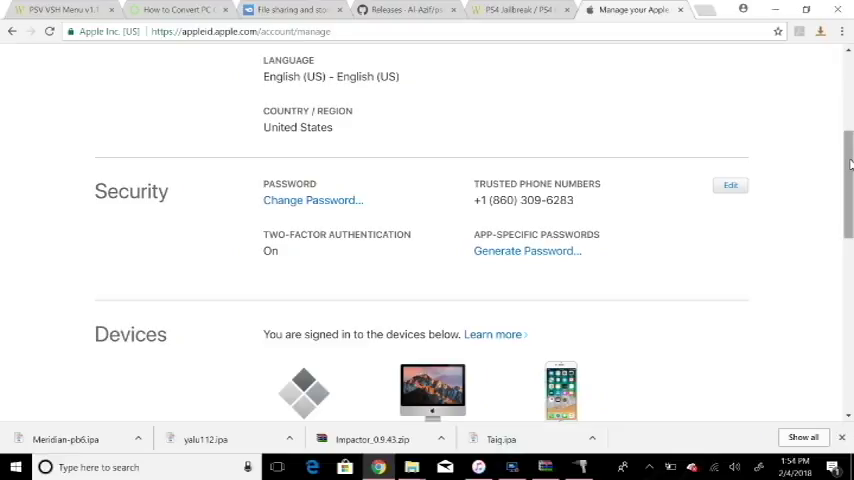
- Generate an app-specific password with the label 'impactor'
left_click(526, 251)
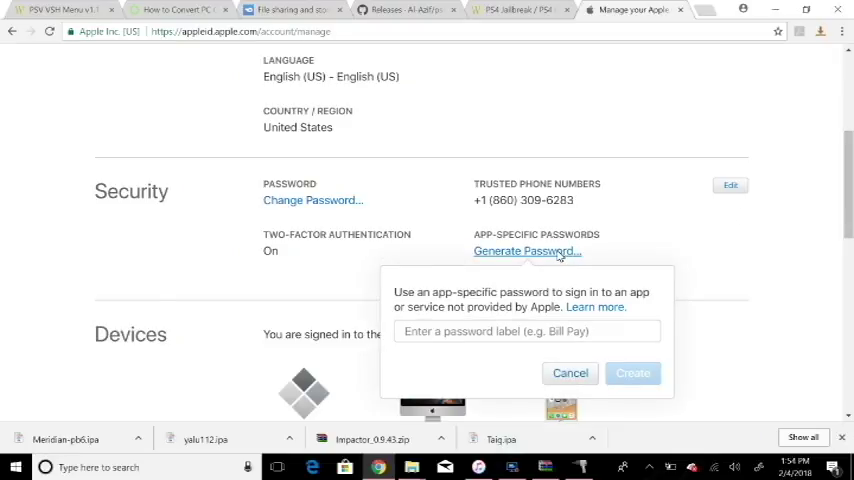
left_click(527, 331)
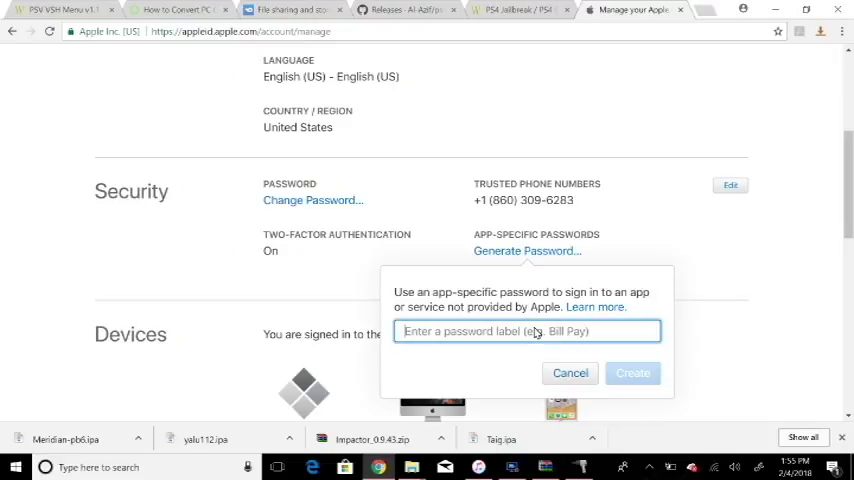
type("i")
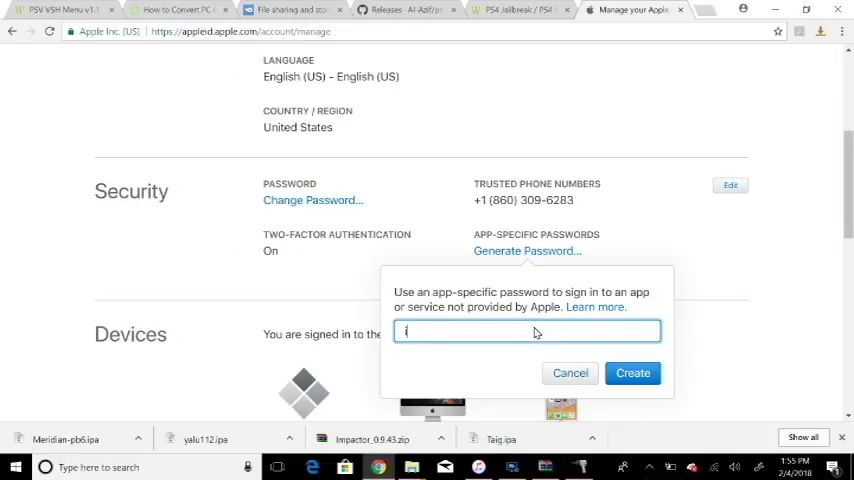
type("impactor")
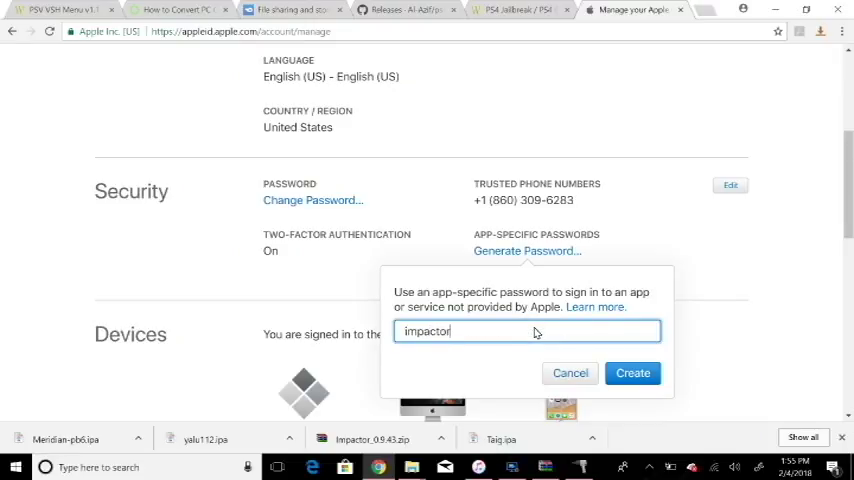
left_click(632, 373)
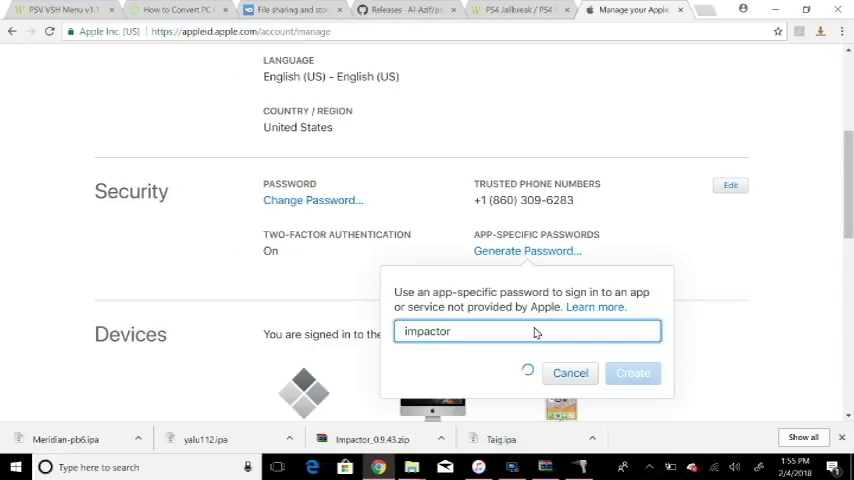
left_click(633, 373)
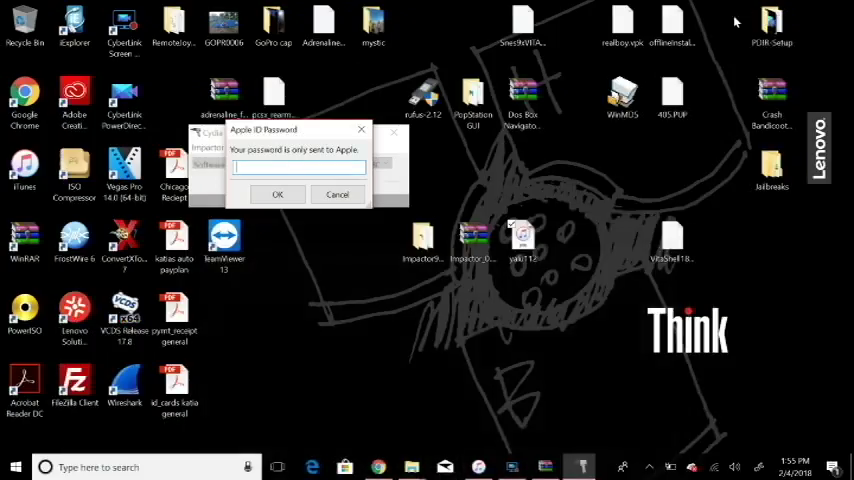
- Submit the generated app-specific password in Impactor's Apple ID Password dialog
type("password")
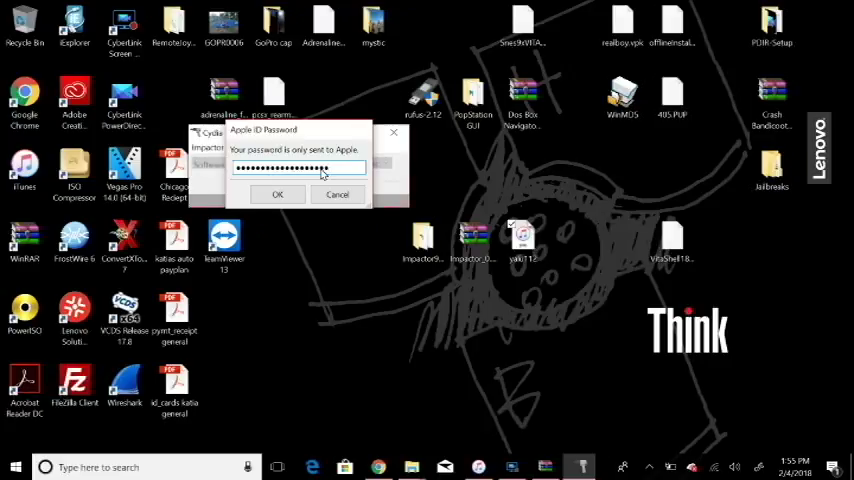
left_click(278, 194)
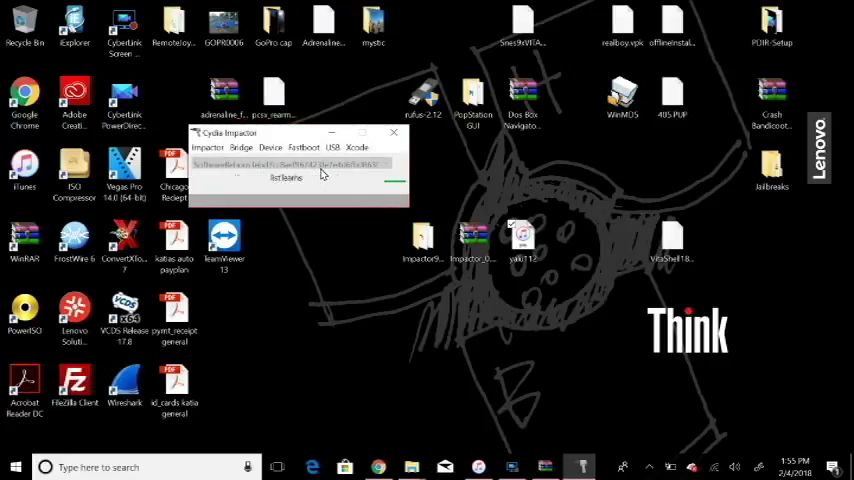